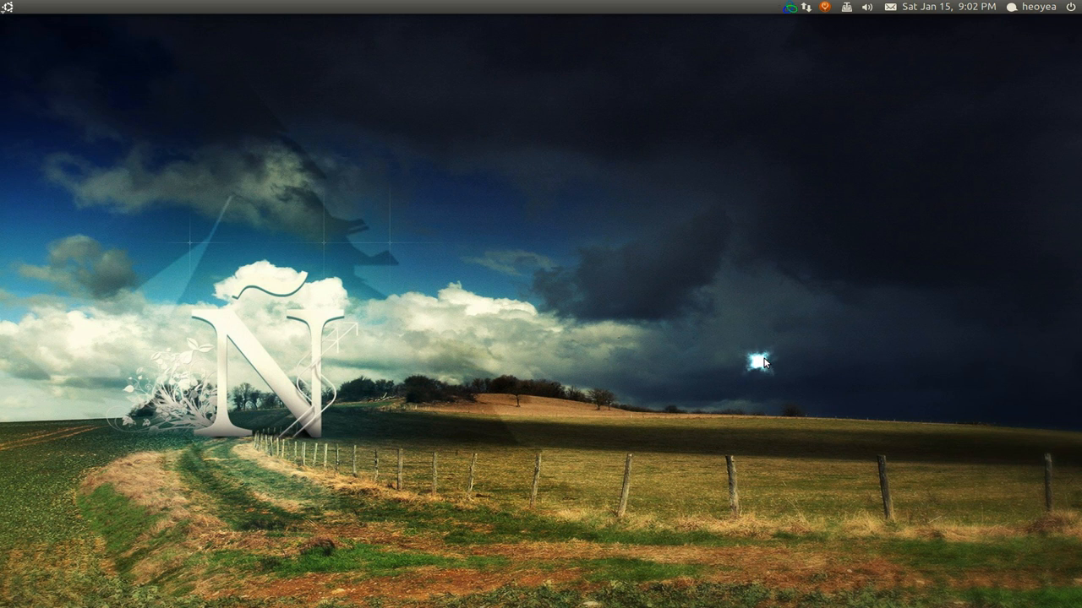
mouse_move(764, 363)
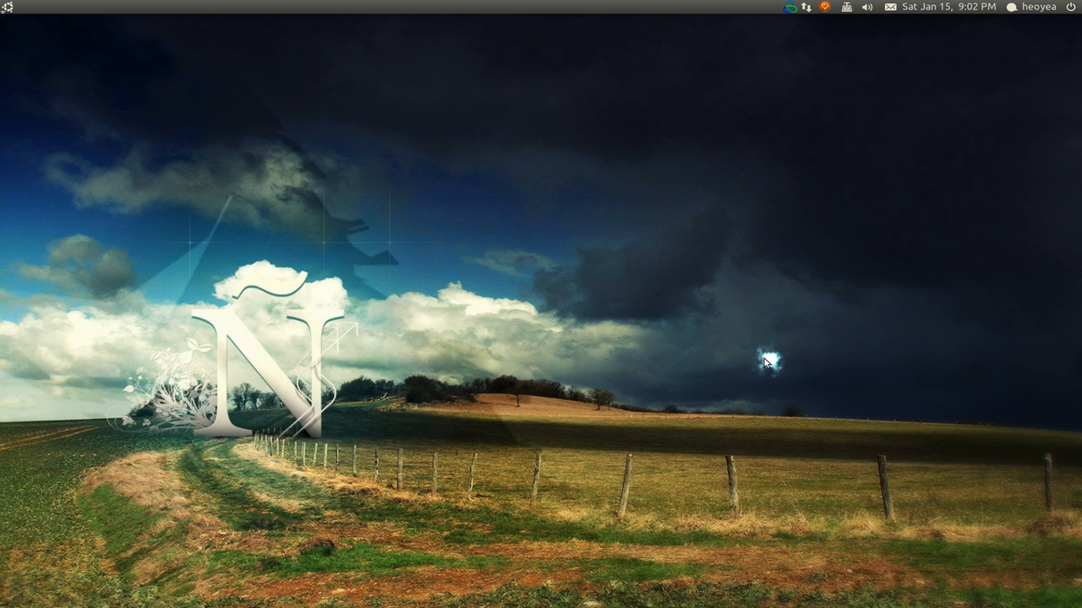
mouse_move(764, 362)
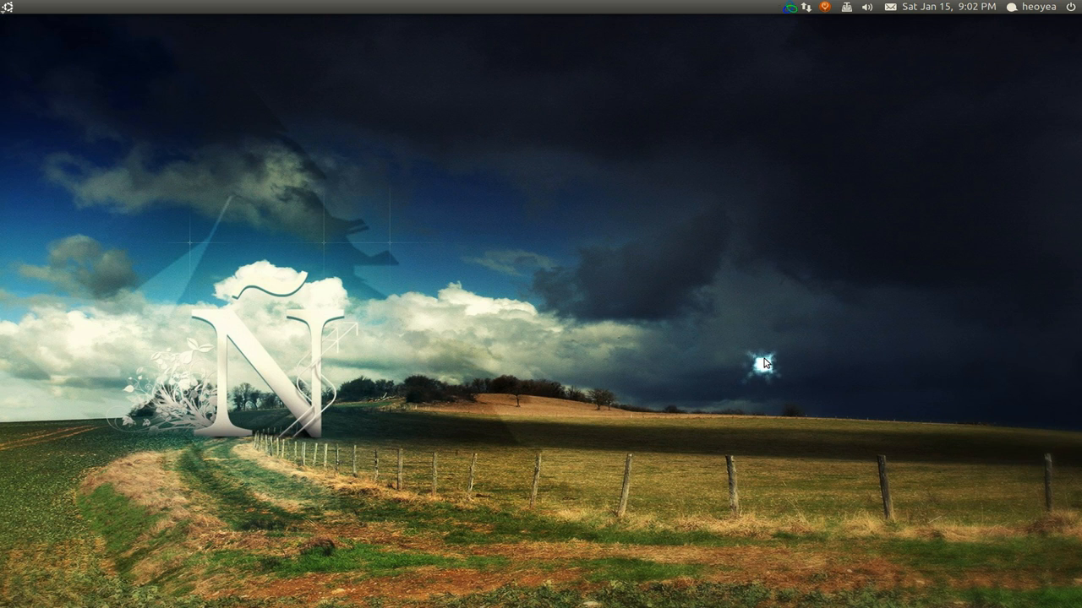
mouse_move(764, 362)
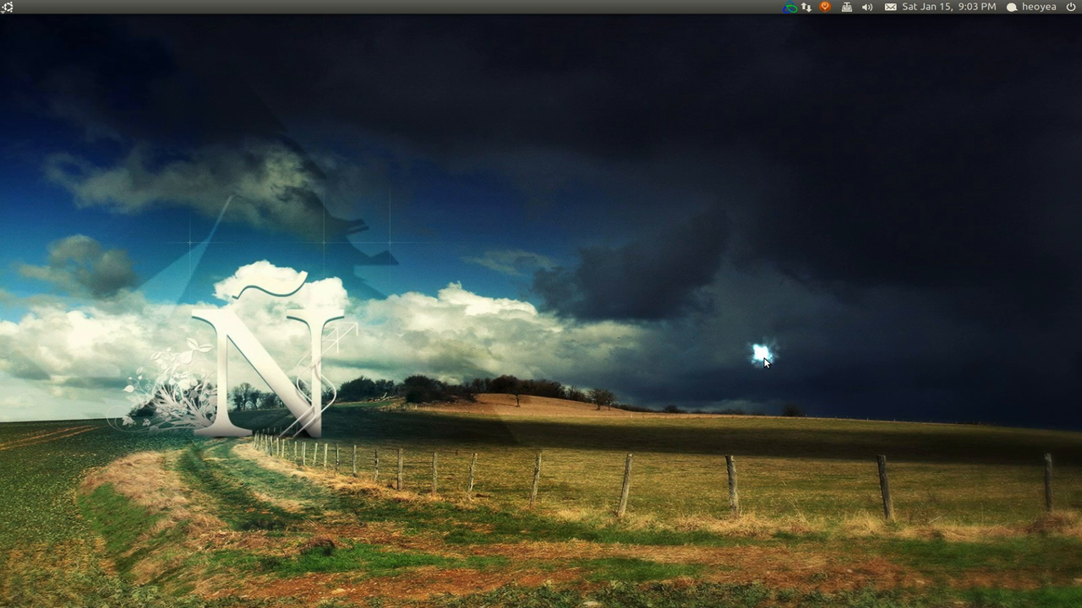
mouse_move(764, 364)
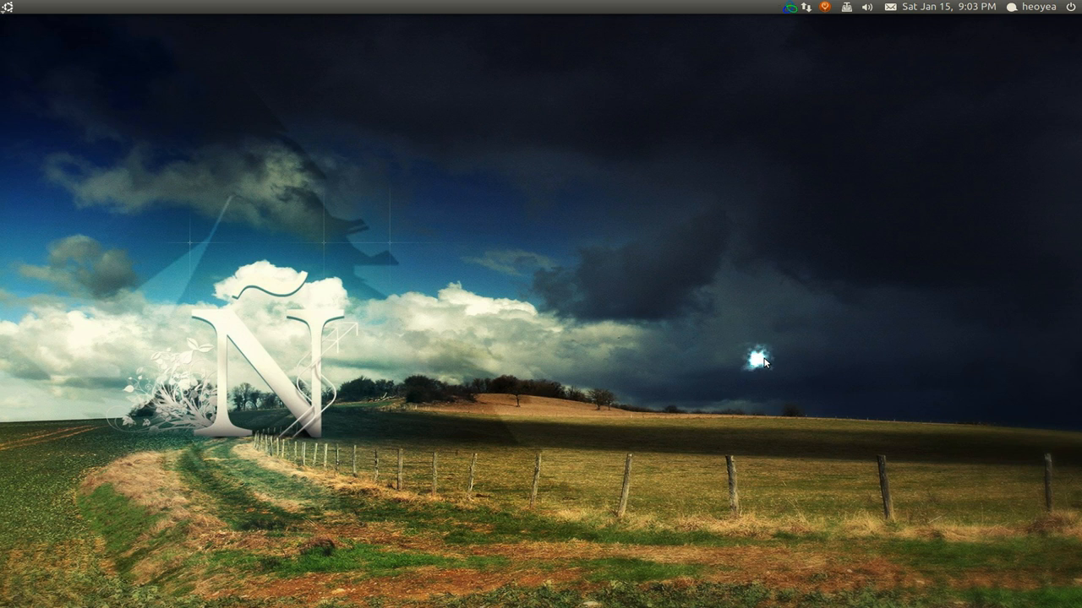
mouse_move(763, 362)
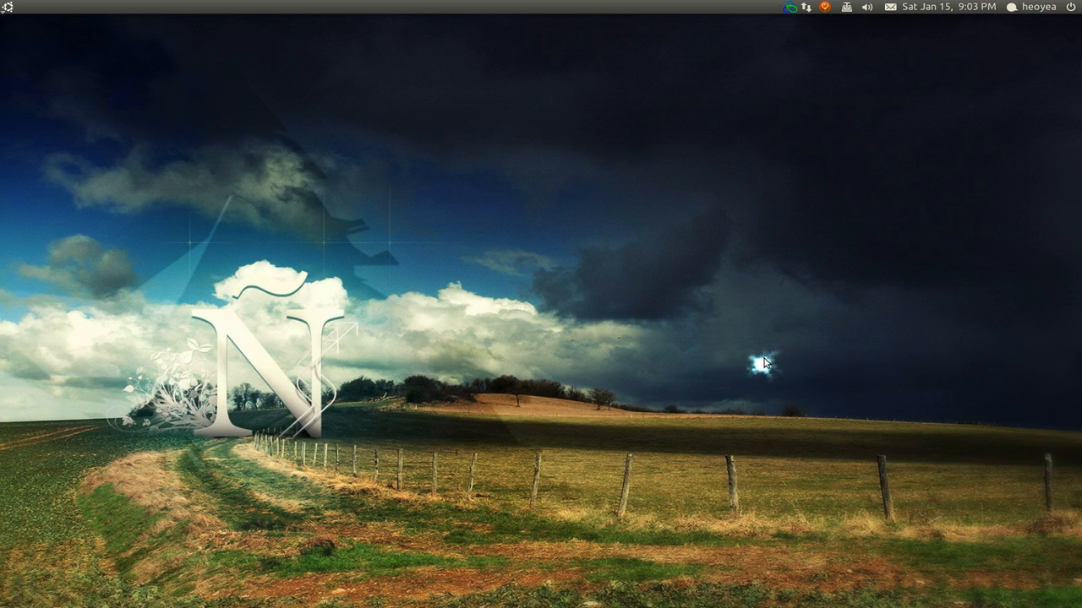
mouse_move(764, 364)
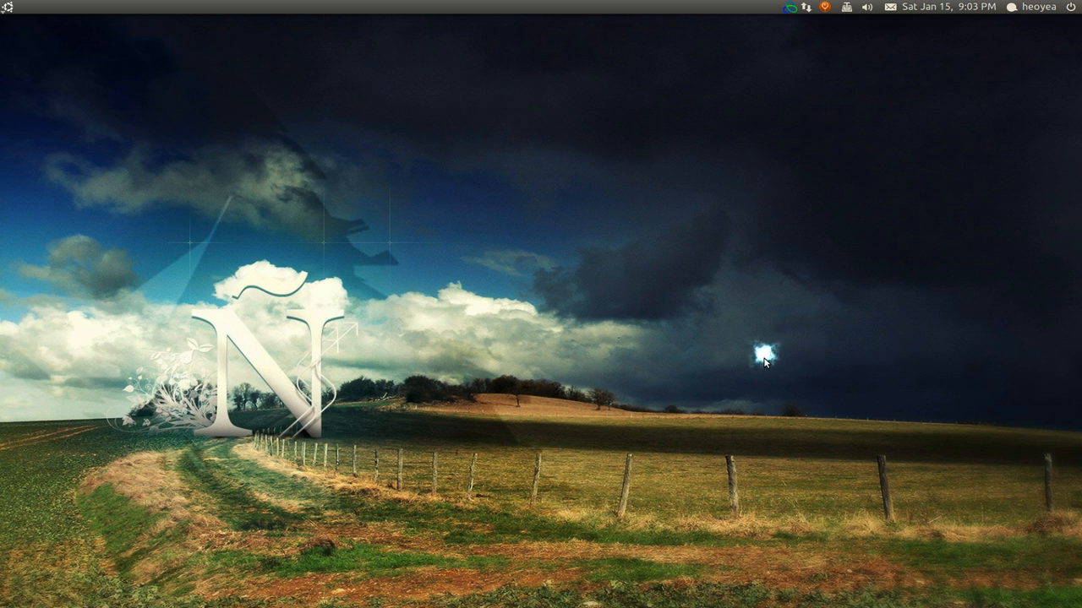
mouse_move(295, 273)
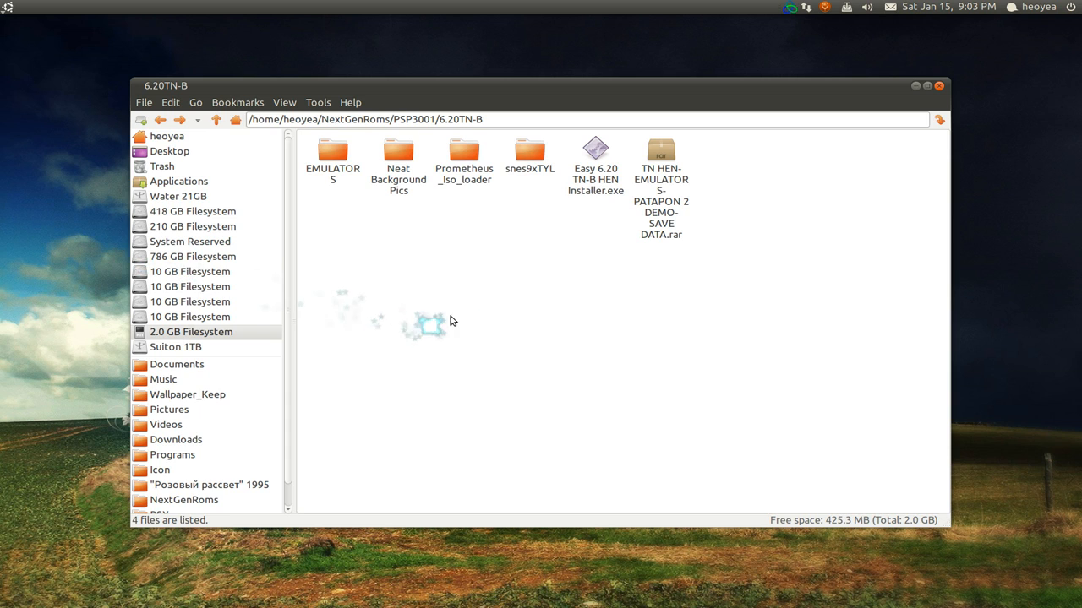
mouse_move(558, 284)
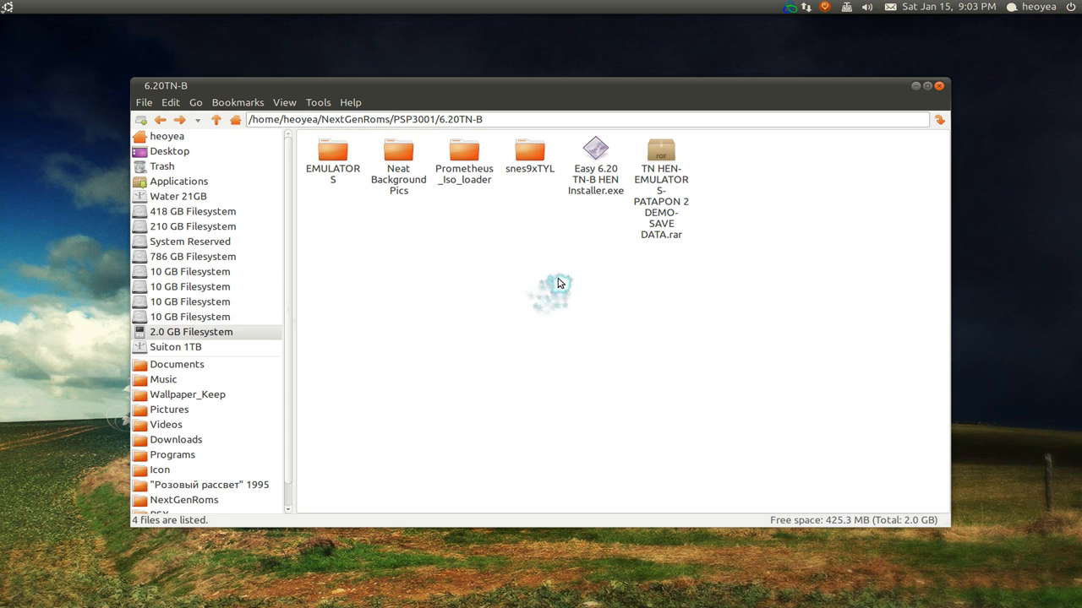
mouse_move(603, 179)
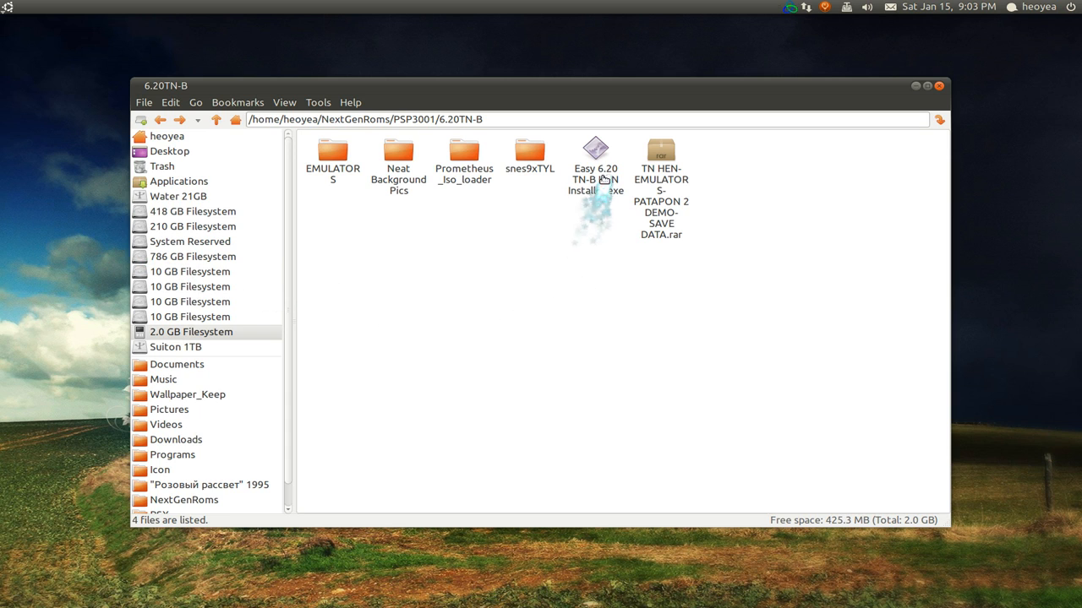
Select the Easy 6.20 TN-B HEN Installer.exe in the 6.20TN-B folder.
left_click(595, 160)
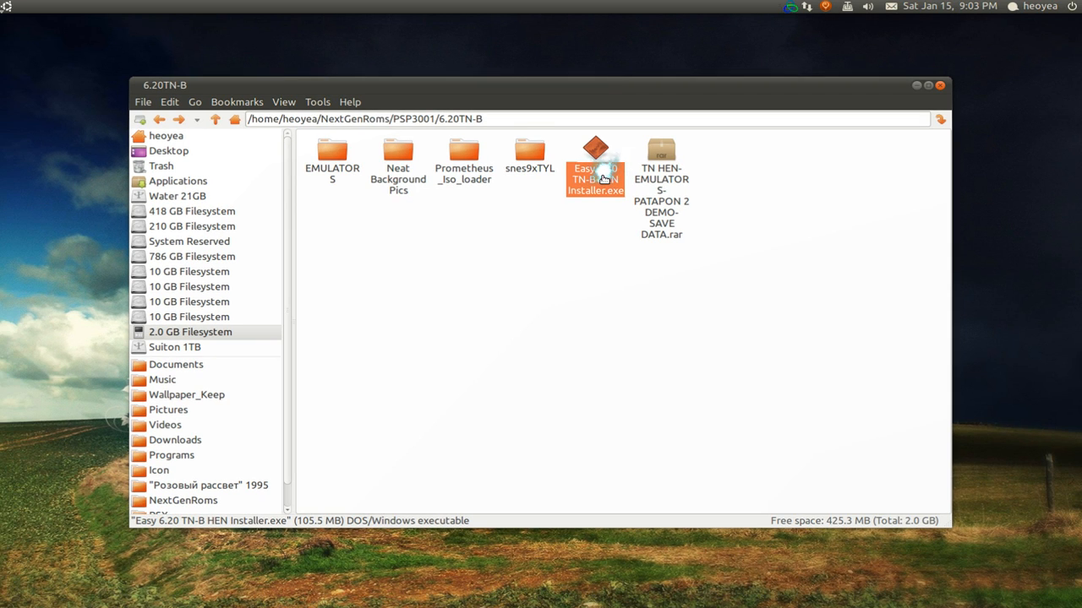
left_click(582, 240)
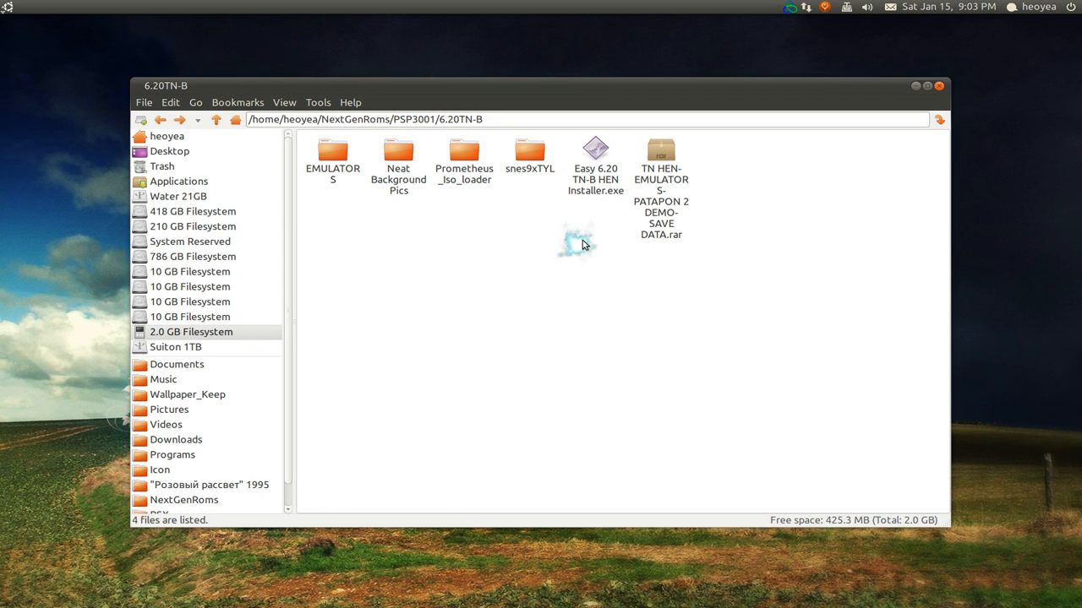
left_click(595, 161)
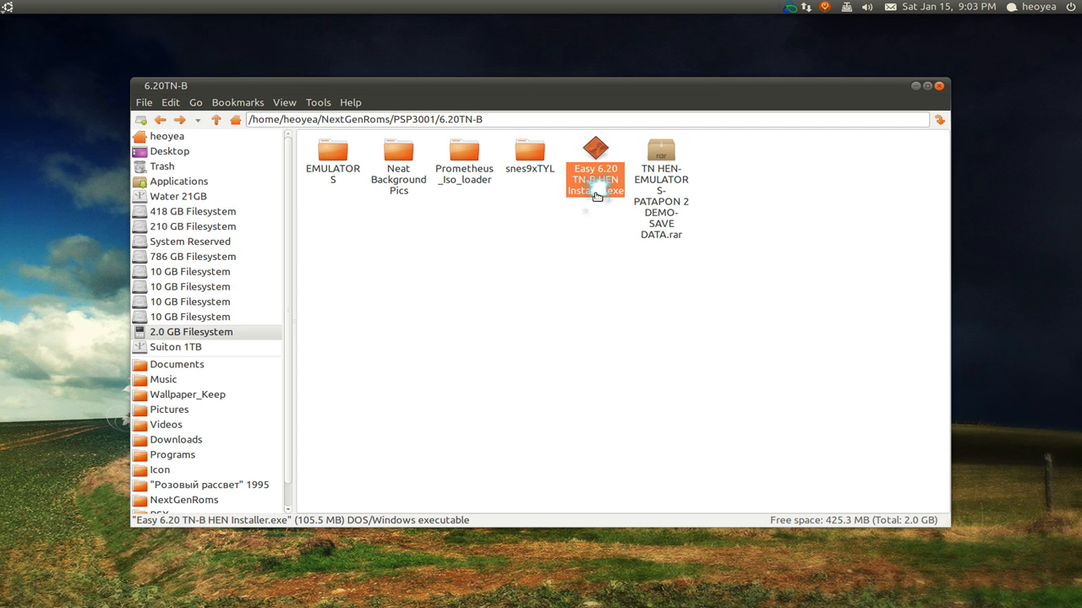
Launch the HEN installer under Wine, pass Welcome and accept the licence.
double_click(595, 169)
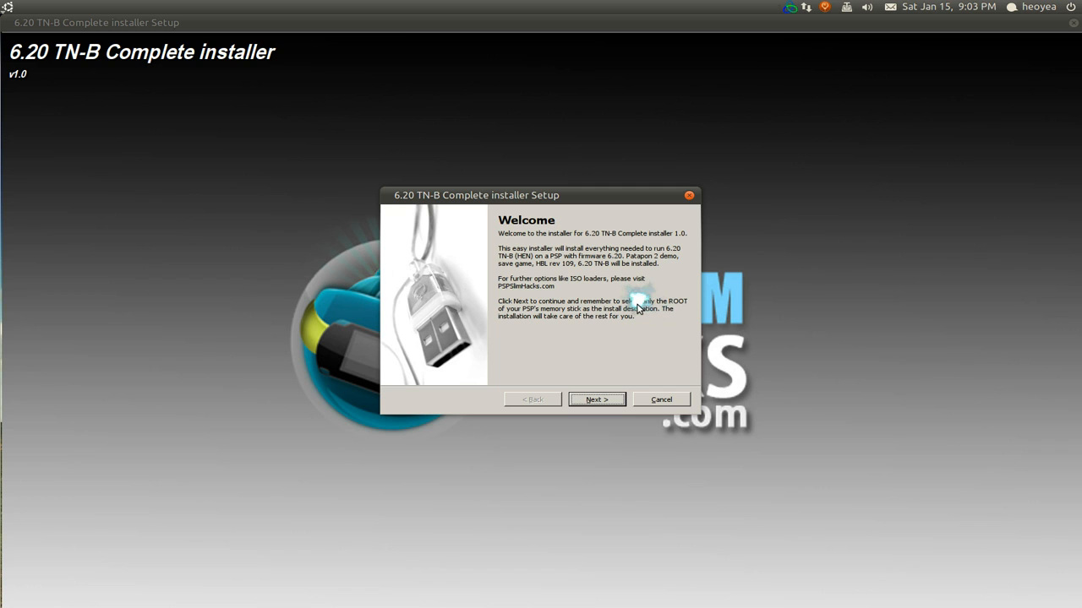
mouse_move(625, 311)
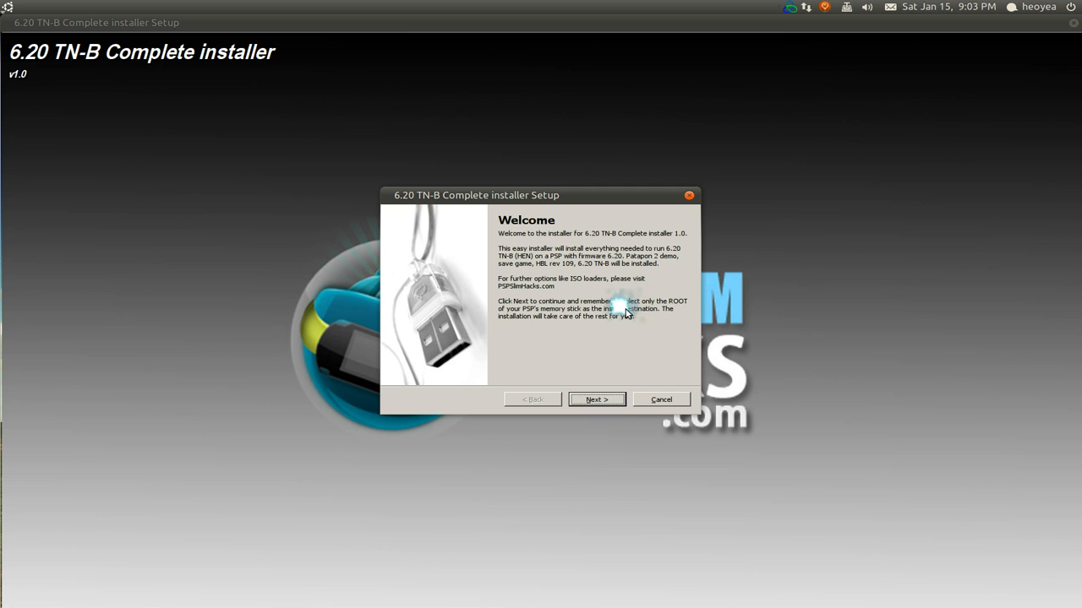
mouse_move(75, 143)
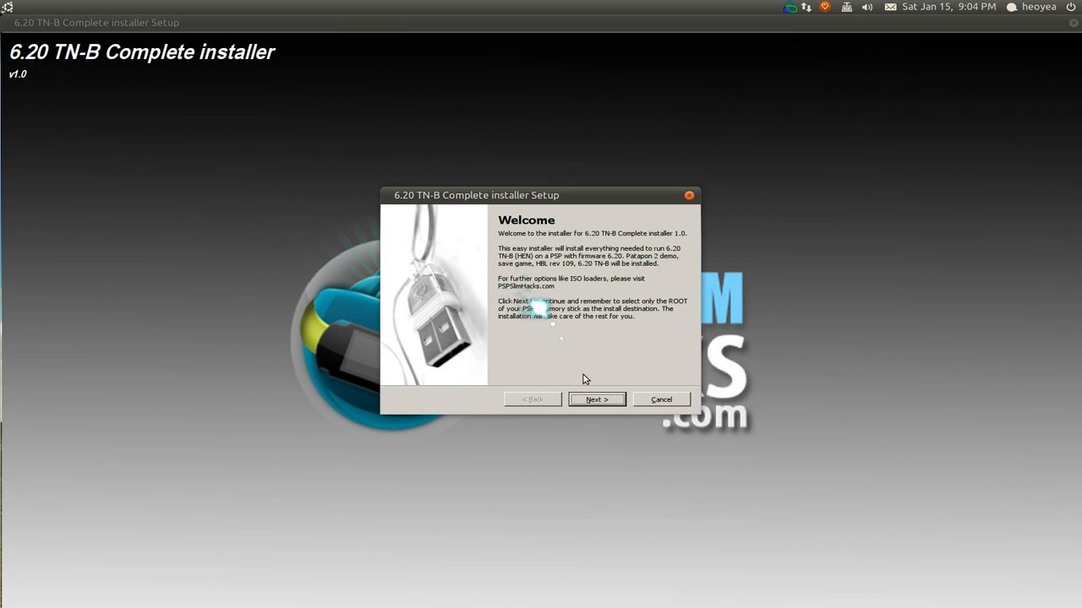
left_click(595, 399)
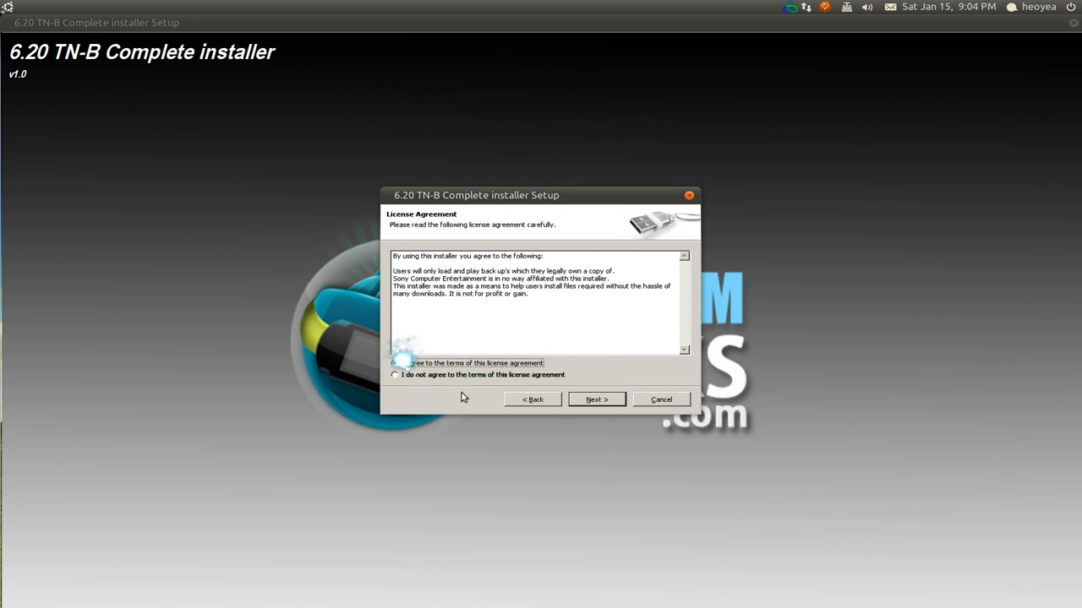
left_click(595, 399)
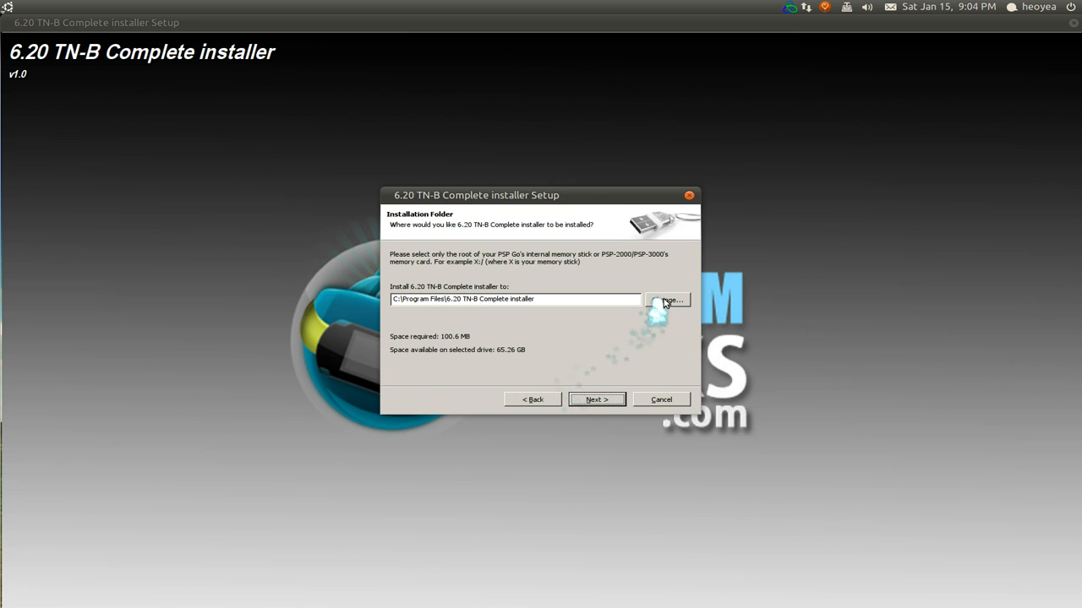
Change the install destination to the memory stick's root drive H:\.
left_click(668, 301)
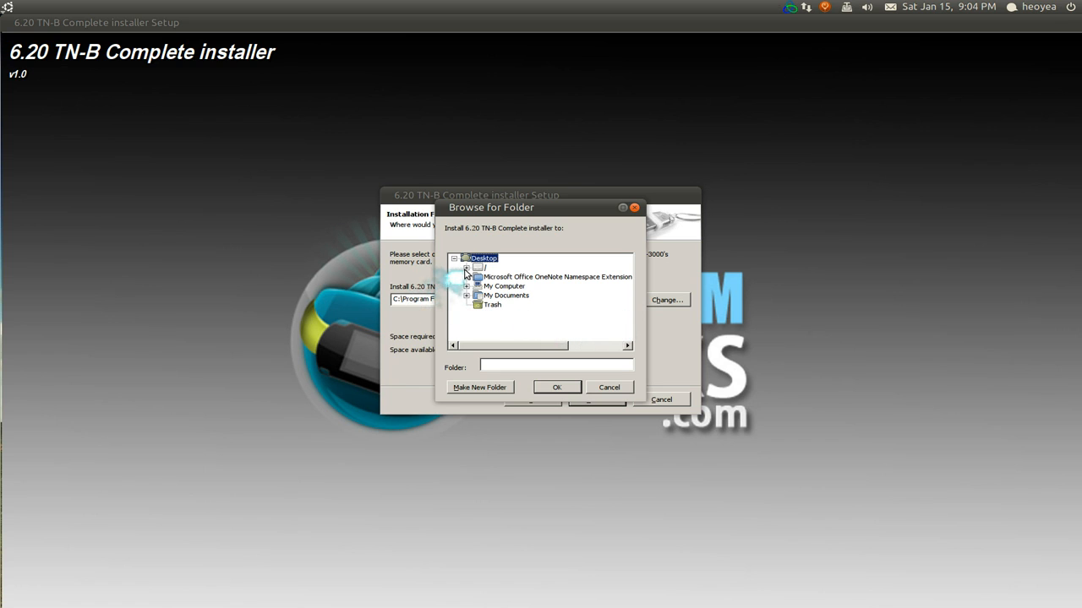
left_click(467, 267)
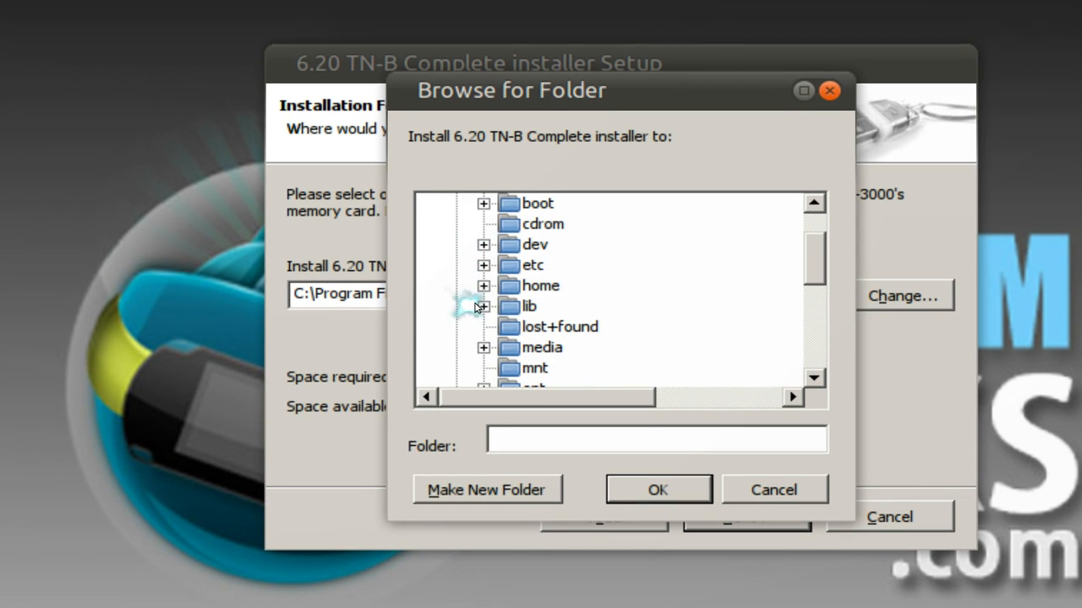
left_click(484, 348)
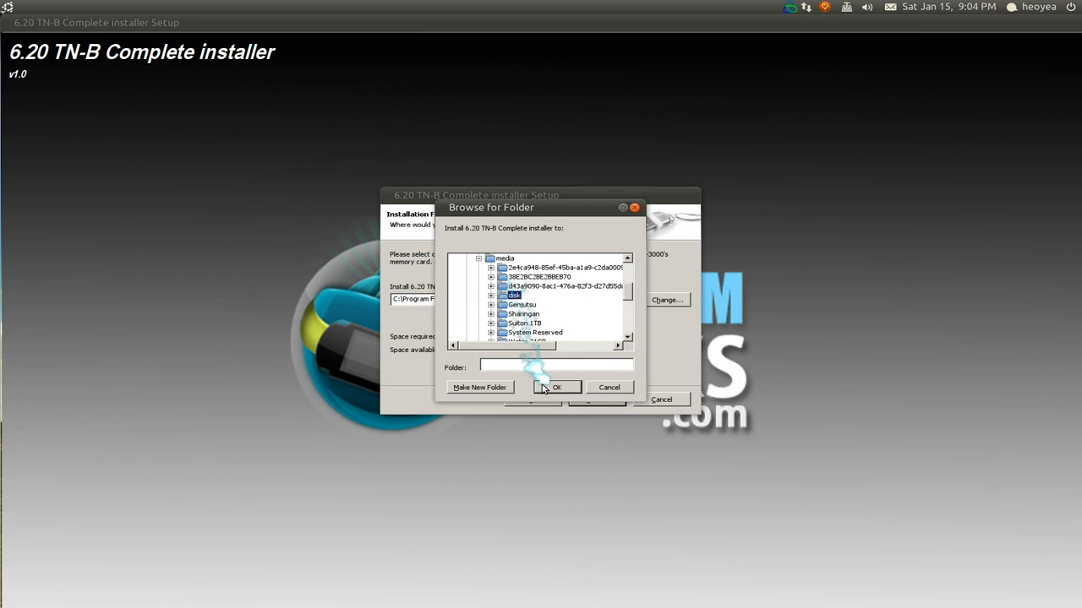
left_click(556, 387)
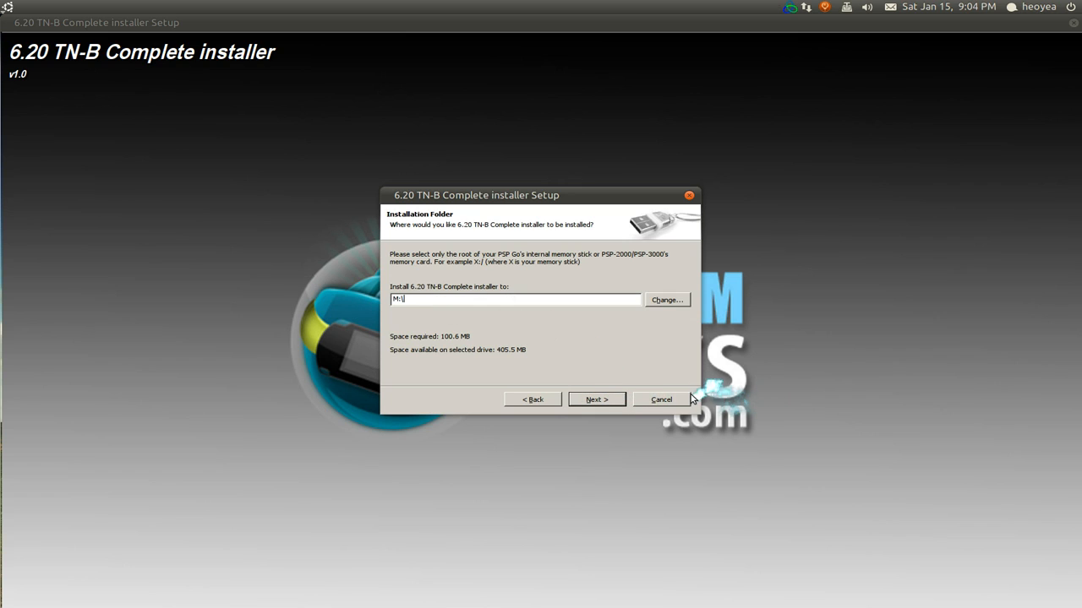
mouse_move(727, 368)
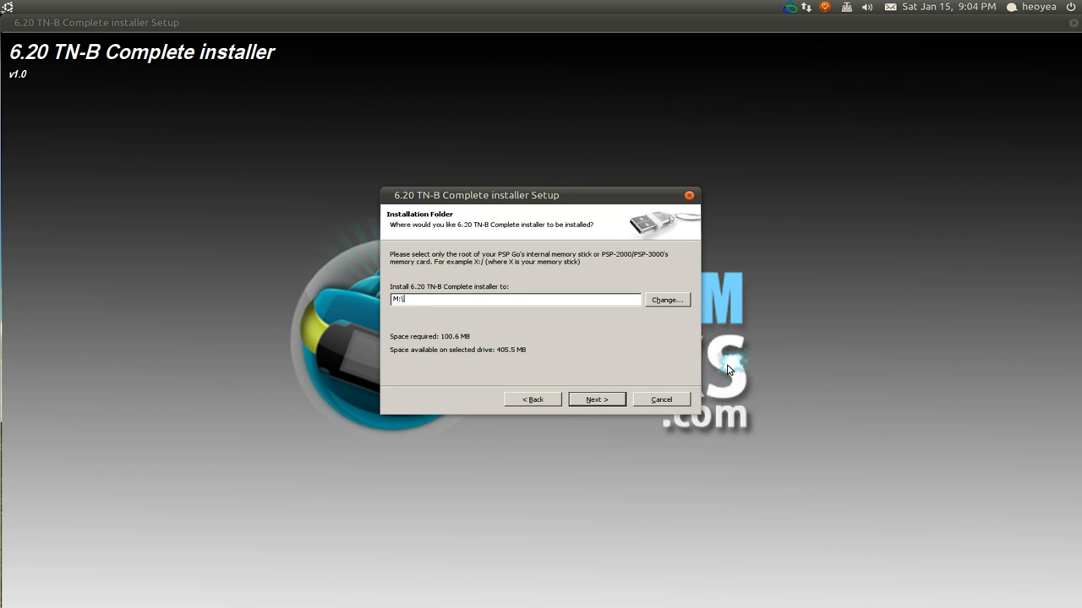
mouse_move(733, 366)
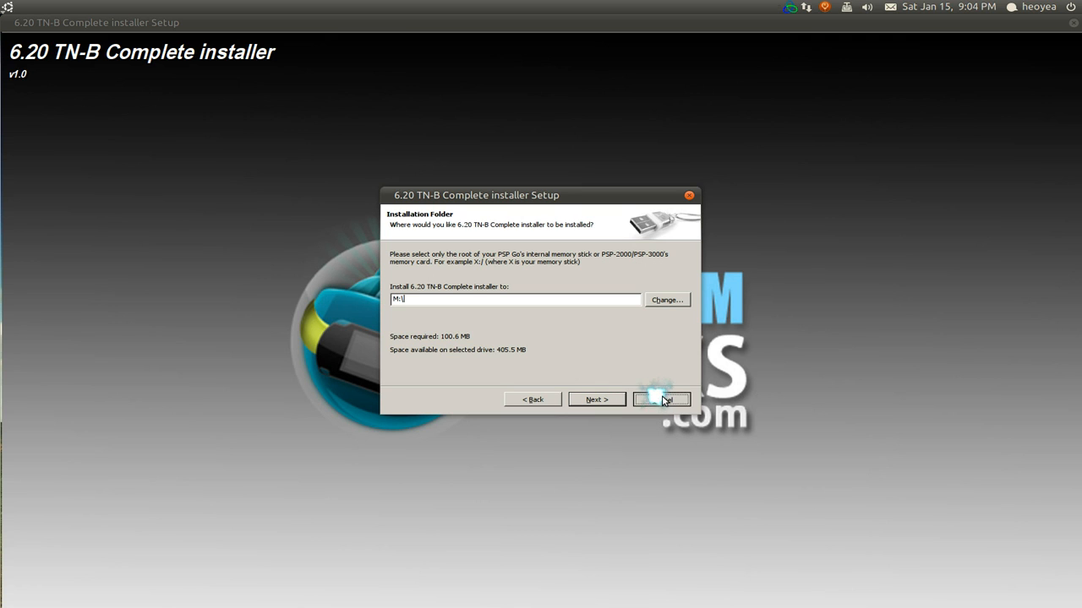
Cancel the installer without installing, returning to the 6.20TN-B folder.
left_click(661, 398)
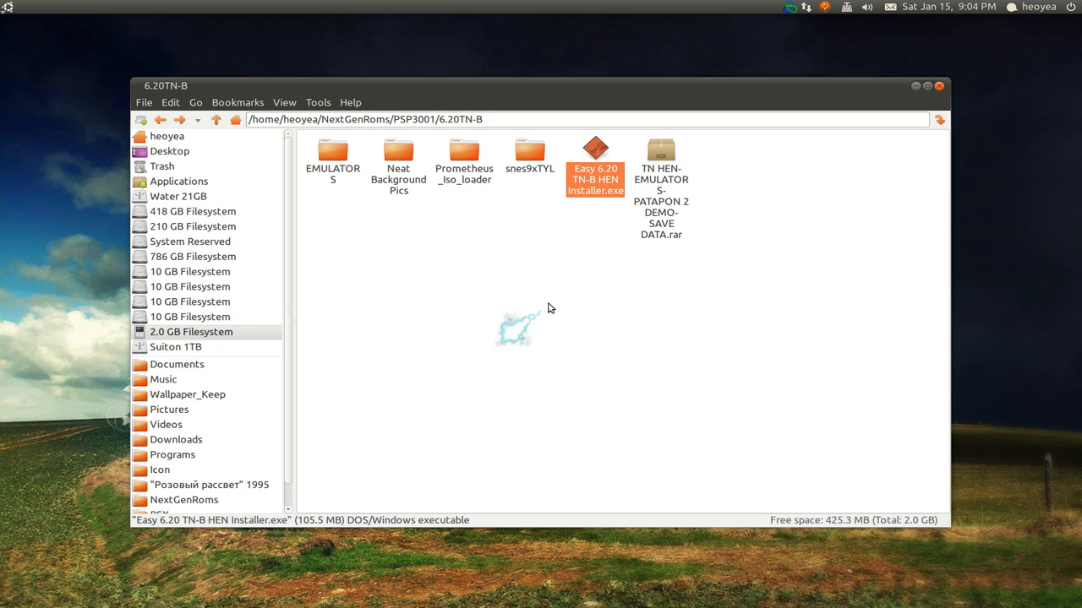
left_click(549, 308)
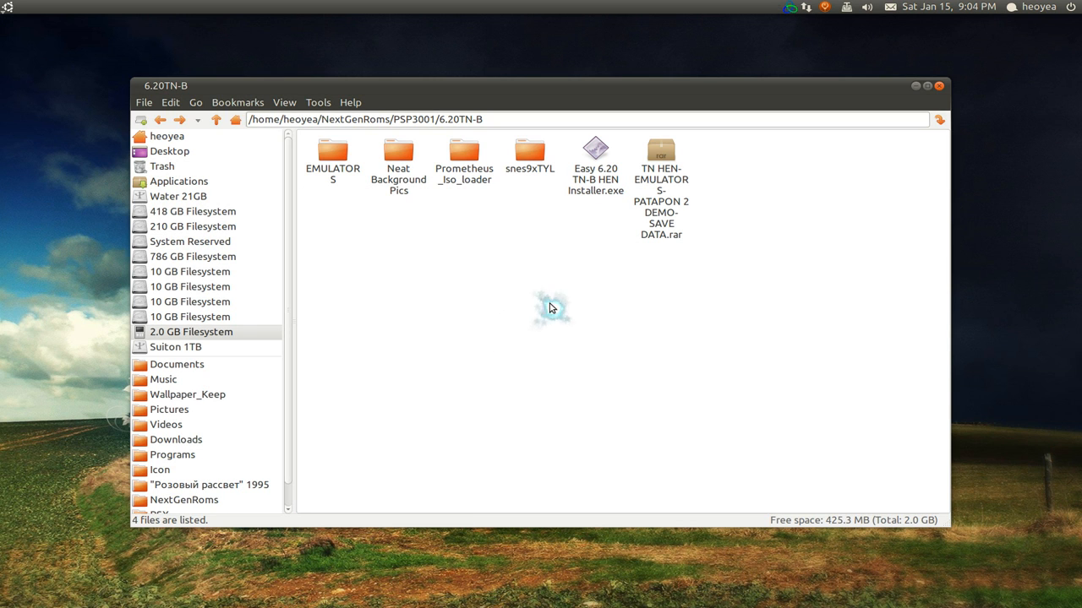
mouse_move(551, 319)
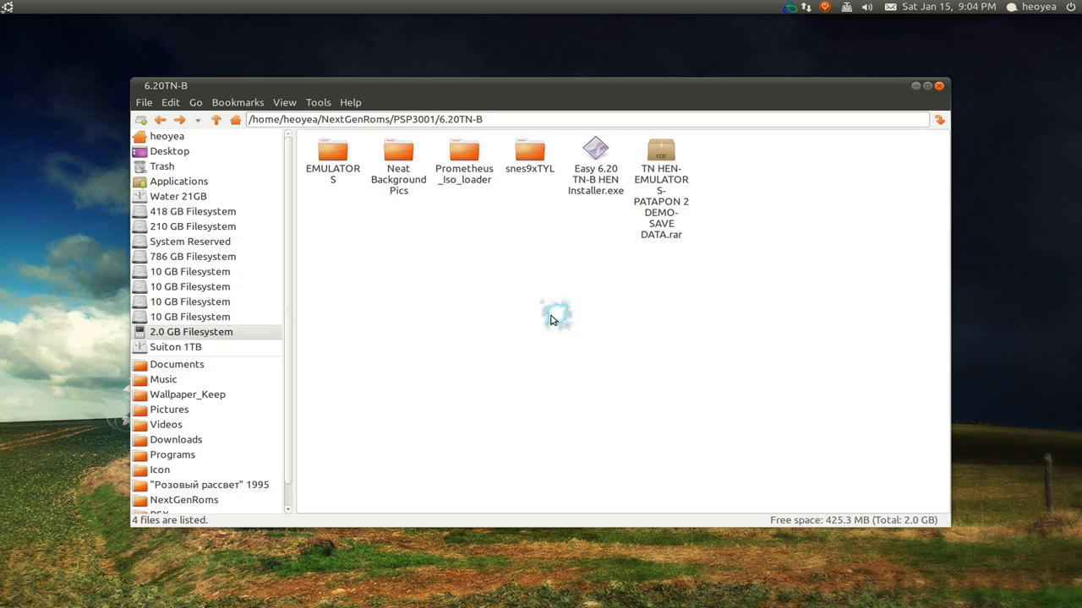
mouse_move(500, 323)
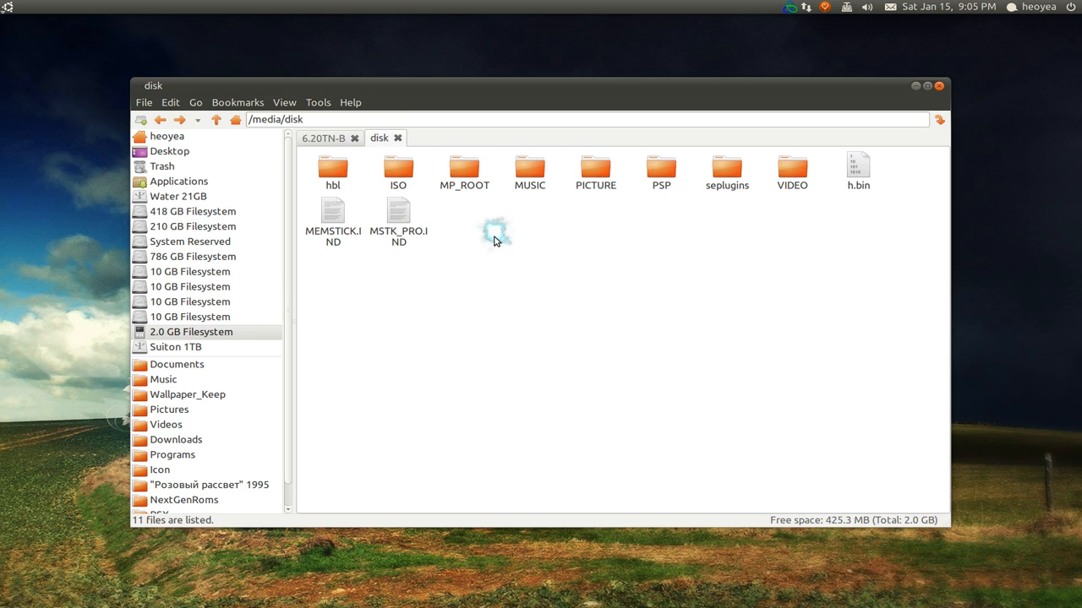
mouse_move(486, 233)
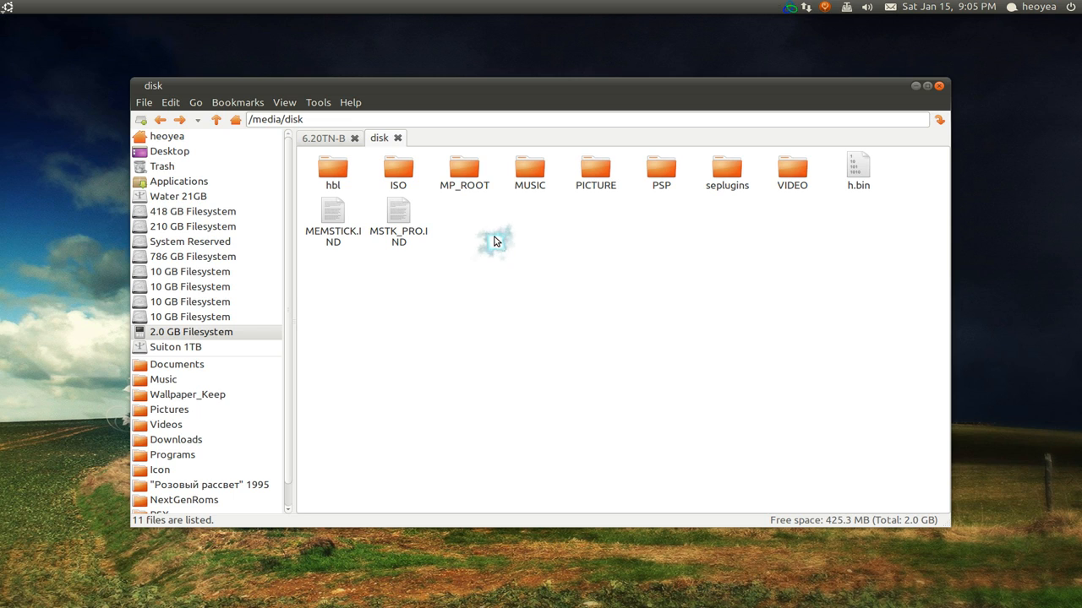
mouse_move(499, 240)
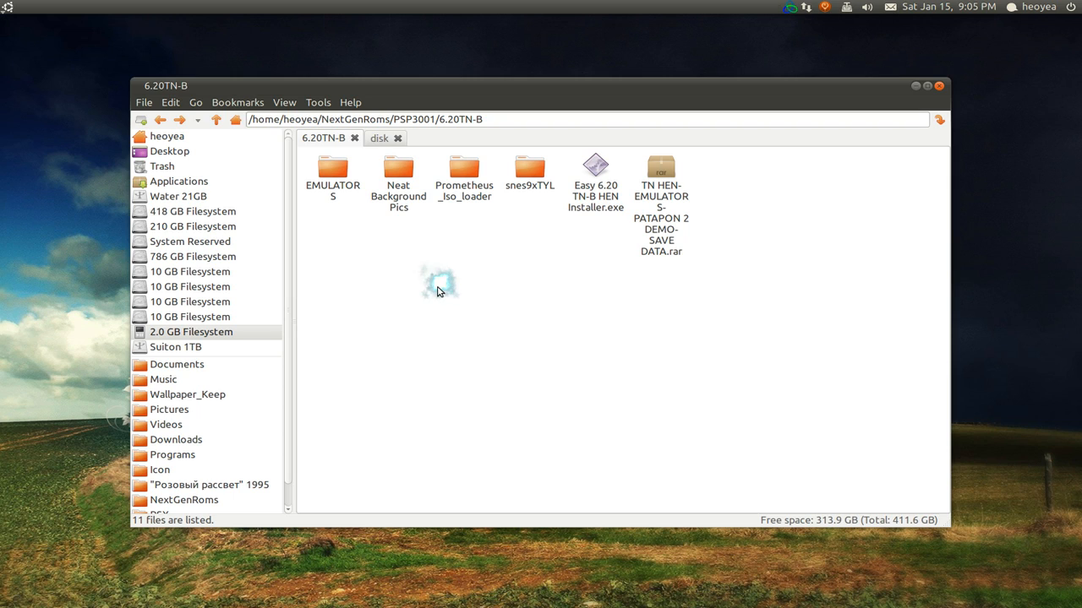
mouse_move(466, 206)
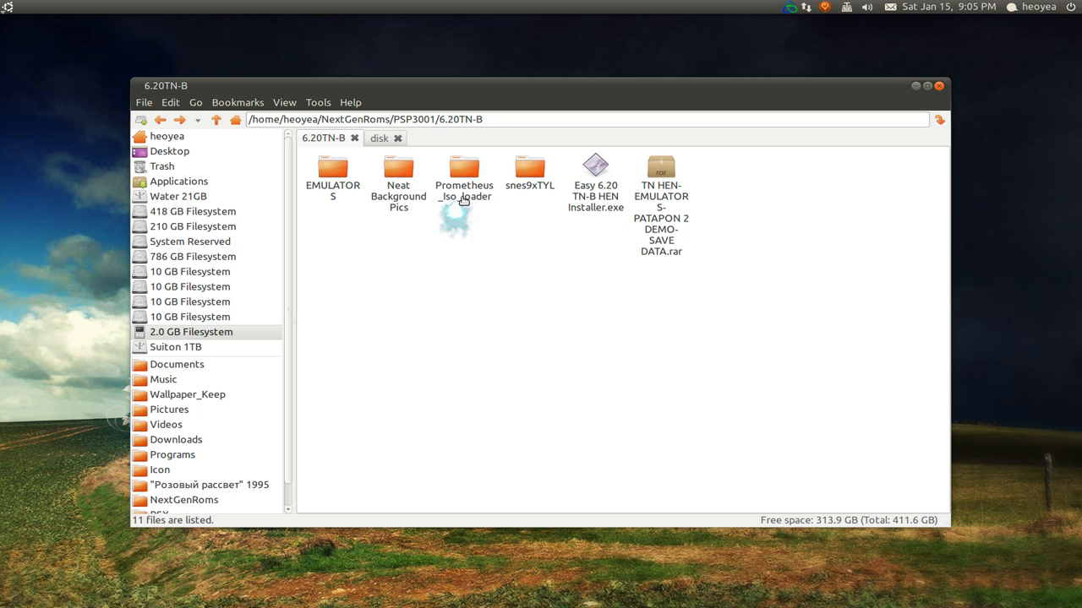
Select Prometheus_Iso_loader and switch to the memory stick's root tab.
left_click(463, 178)
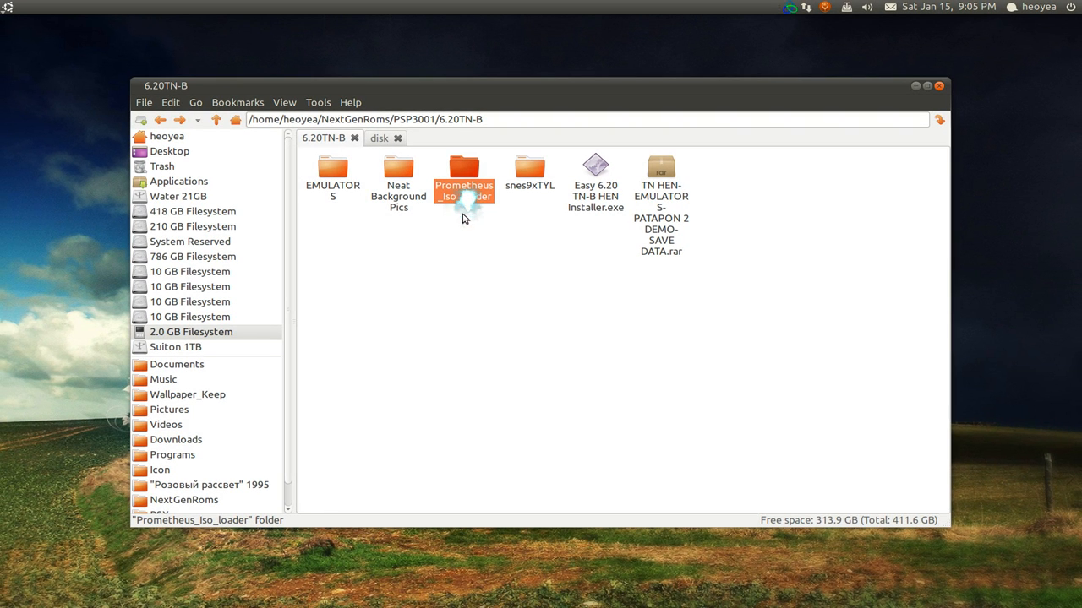
left_click(397, 139)
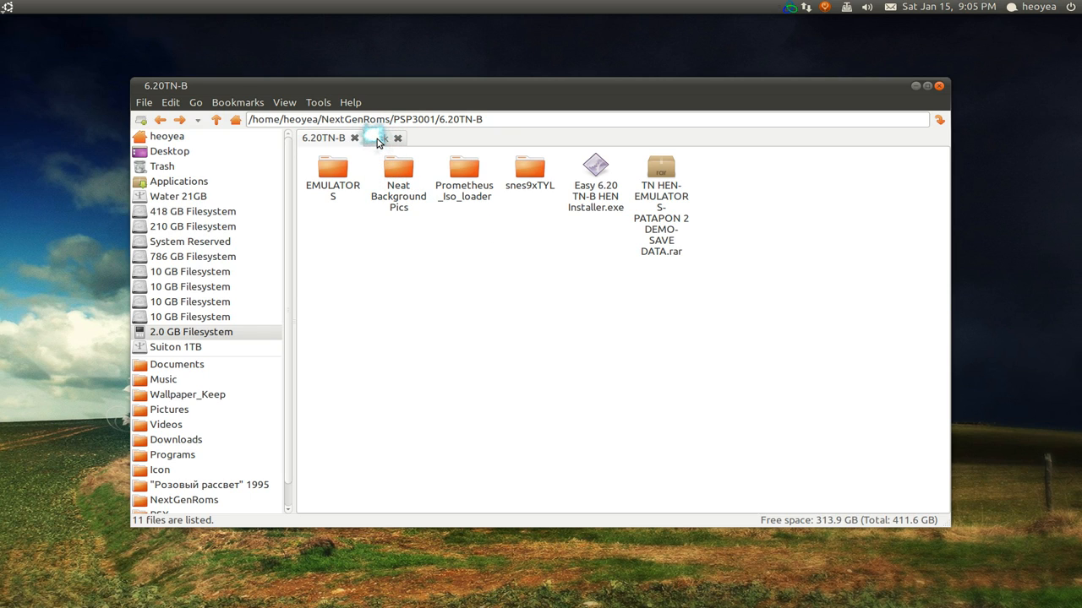
left_click(463, 167)
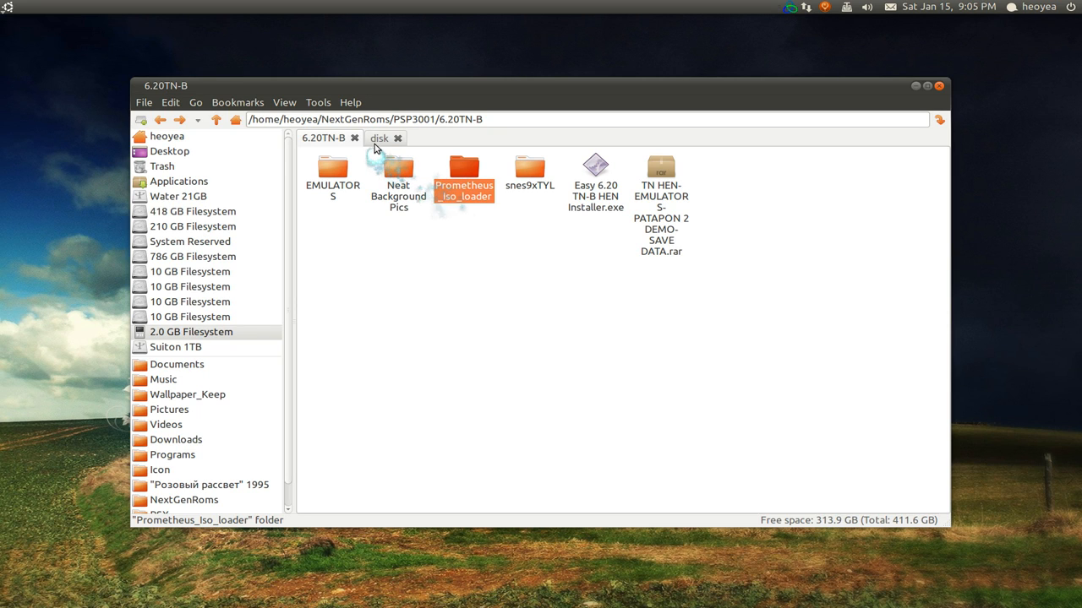
left_click(379, 138)
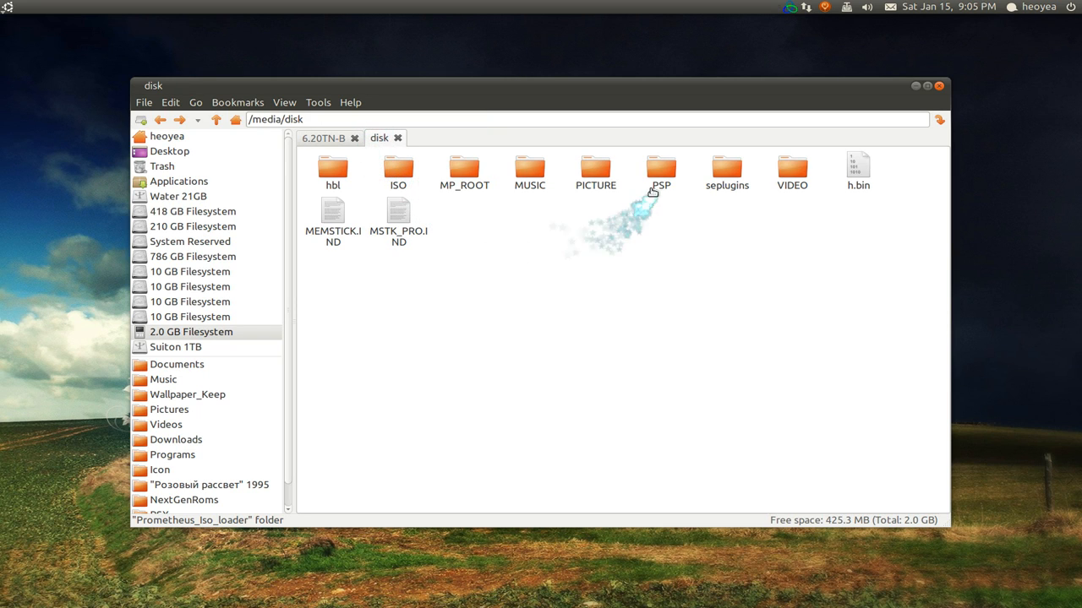
Browse the memory stick into PSP/GAME, holding HEN, Prometheus_Iso_loader, snes9xTYL and UCUS98734.
double_click(660, 169)
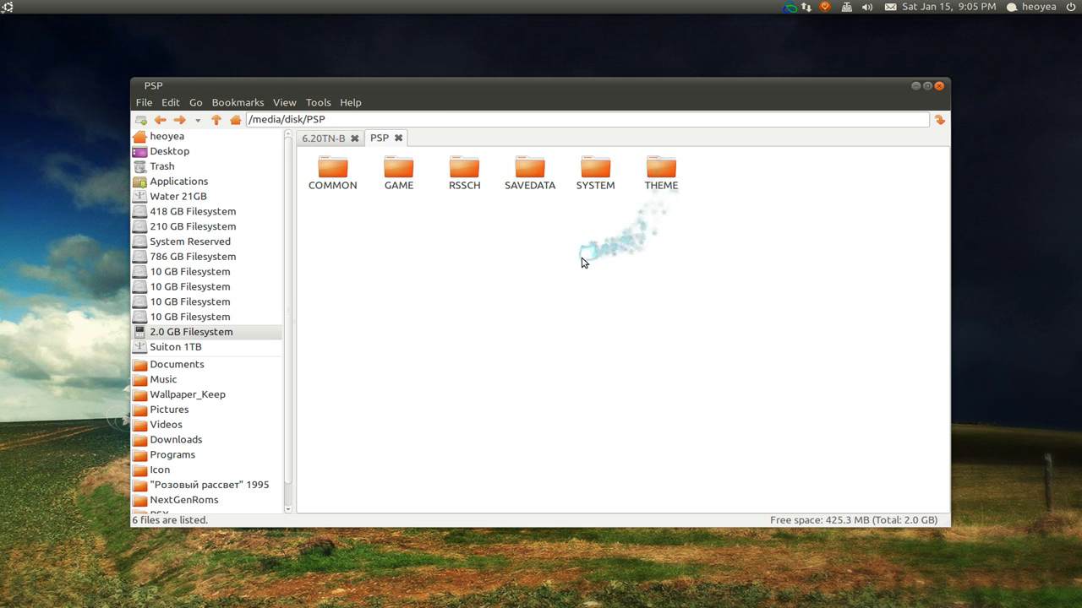
double_click(399, 168)
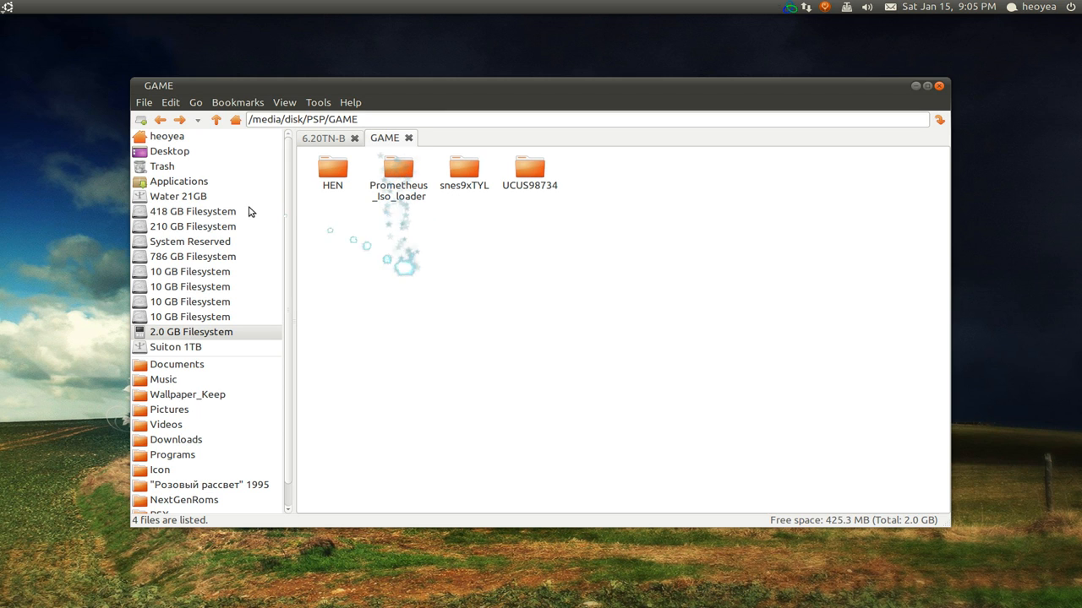
left_click(399, 169)
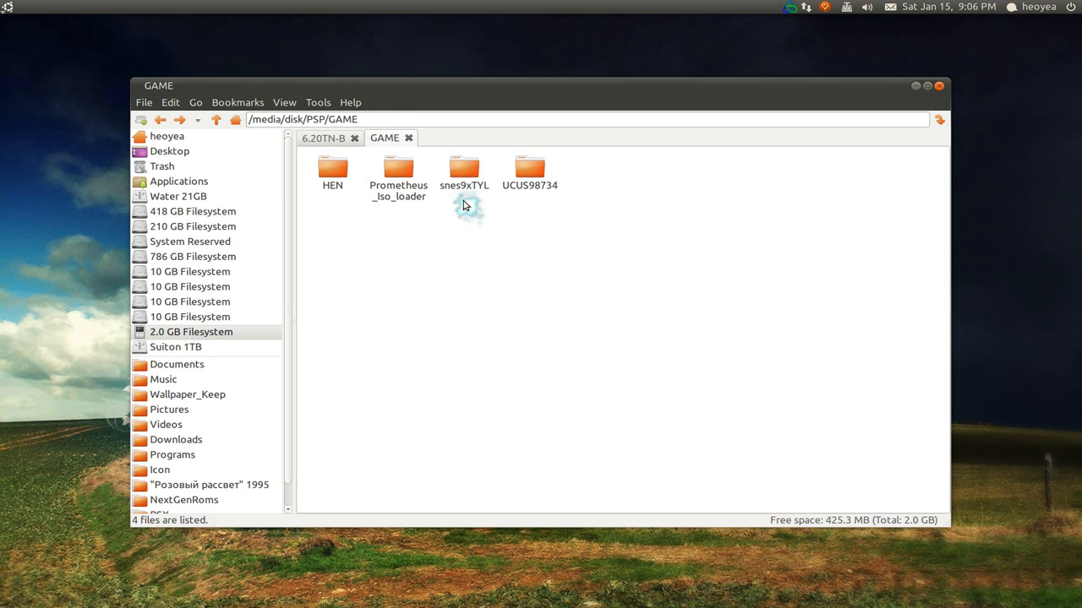
double_click(463, 166)
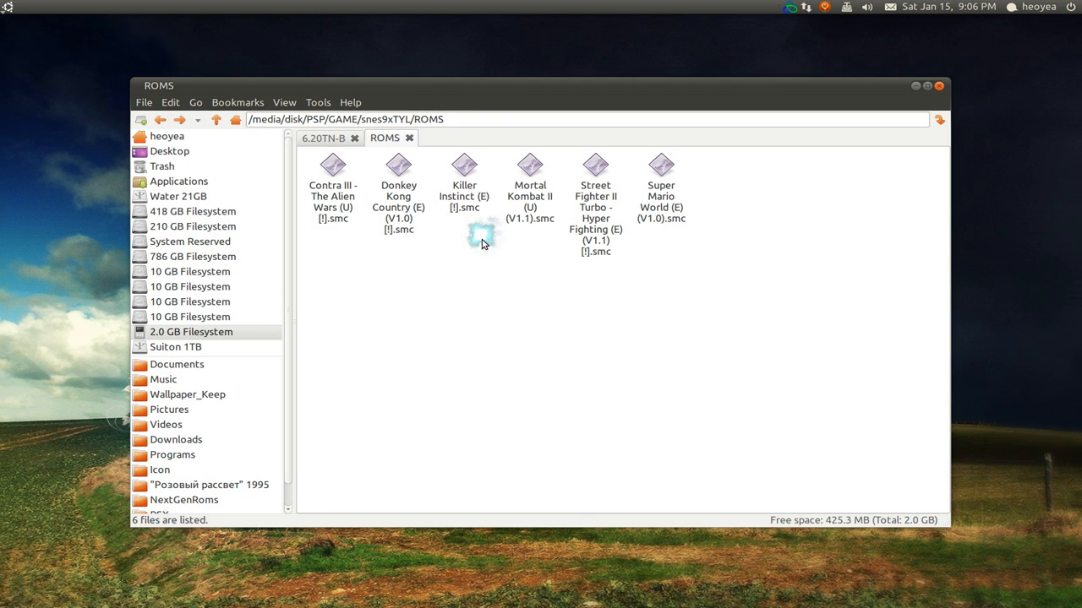
mouse_move(487, 304)
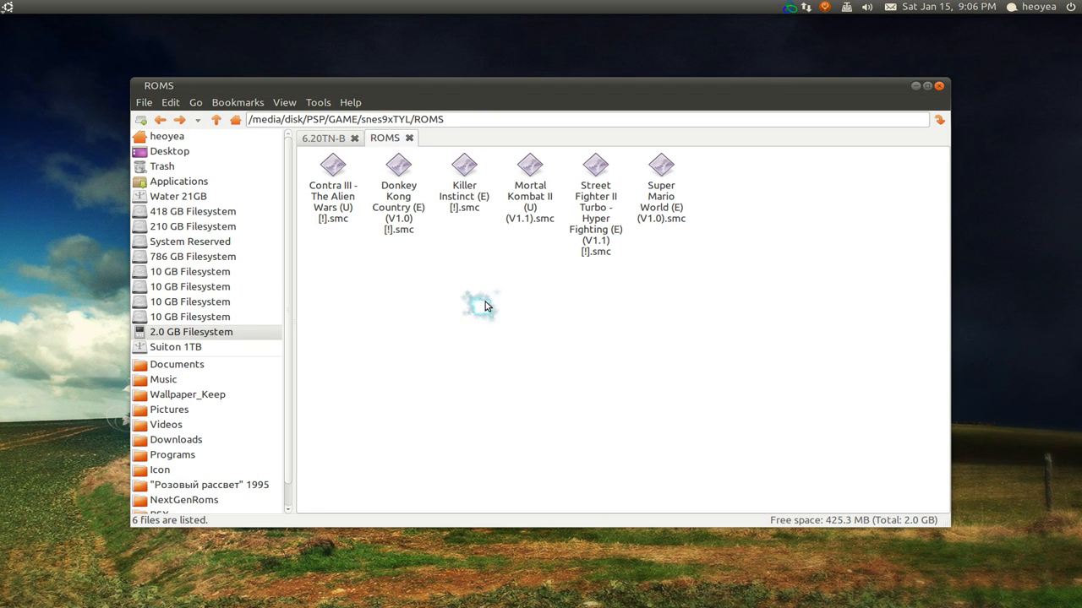
mouse_move(487, 306)
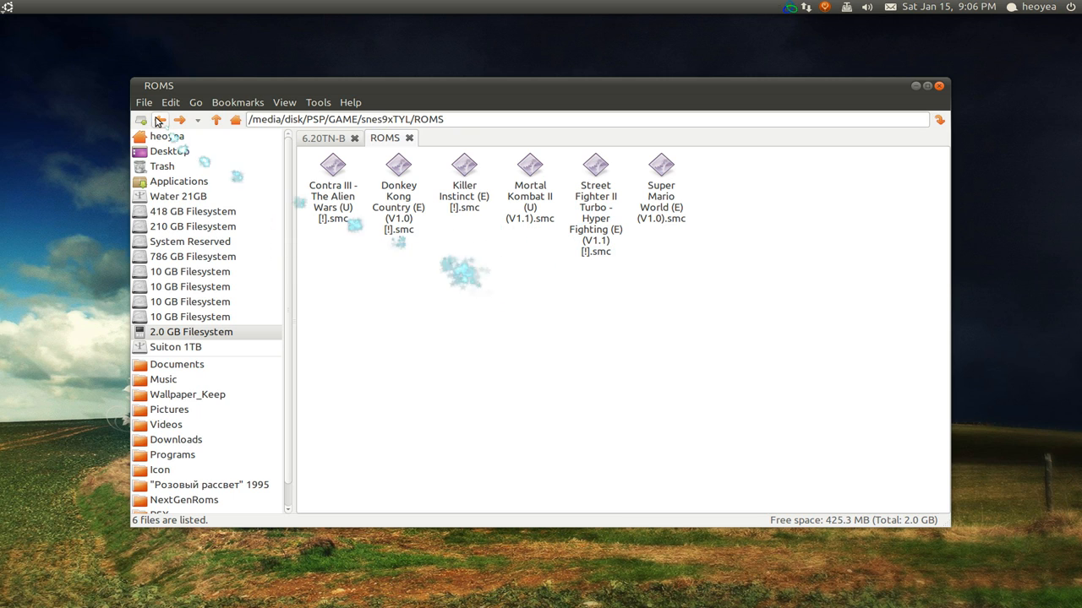
mouse_move(159, 118)
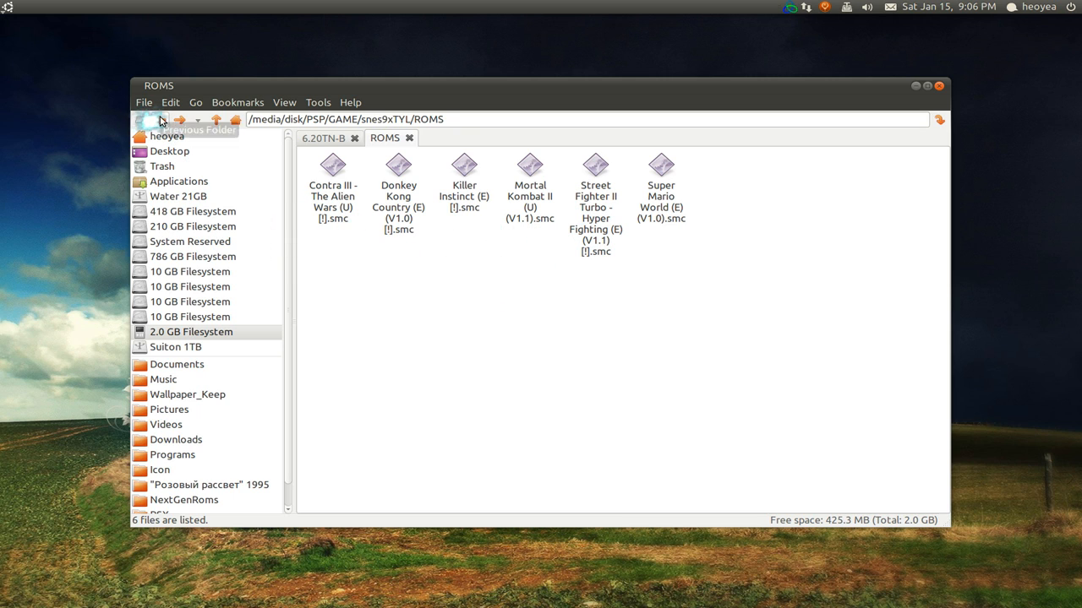
mouse_move(161, 121)
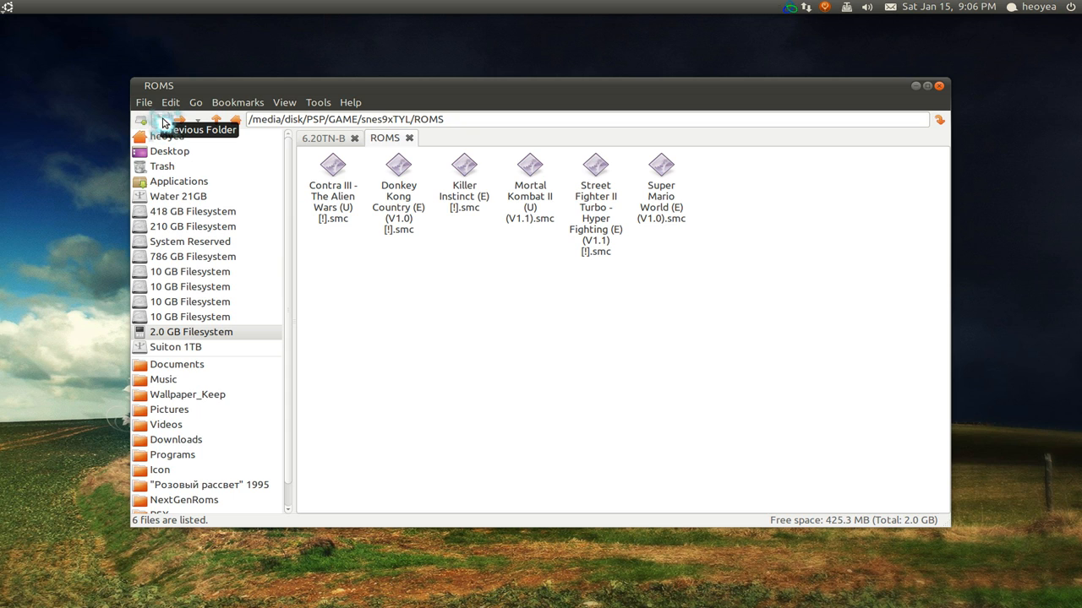
left_click(163, 118)
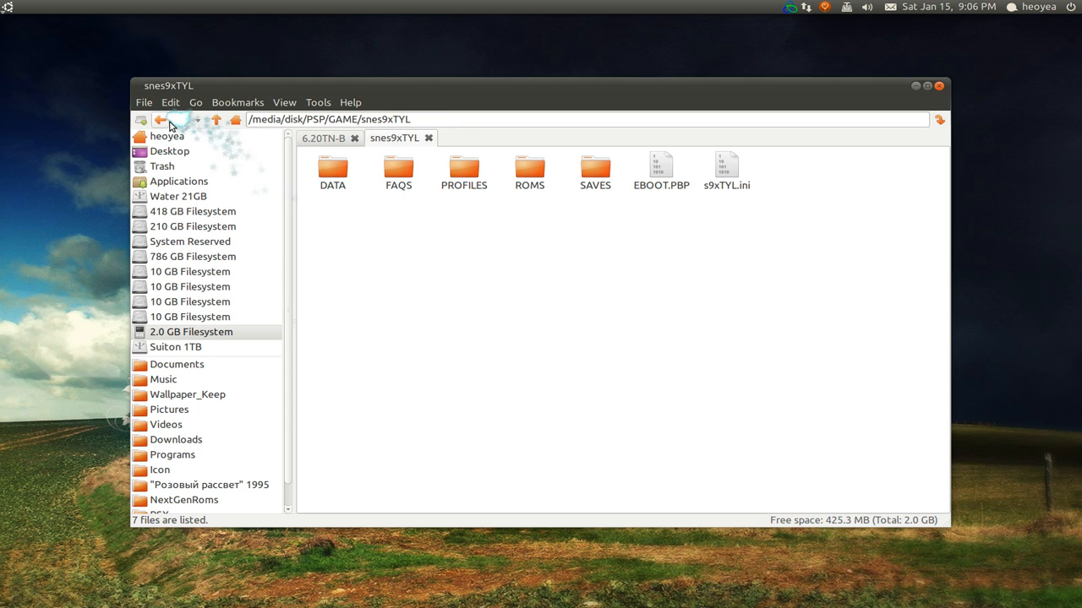
left_click(161, 119)
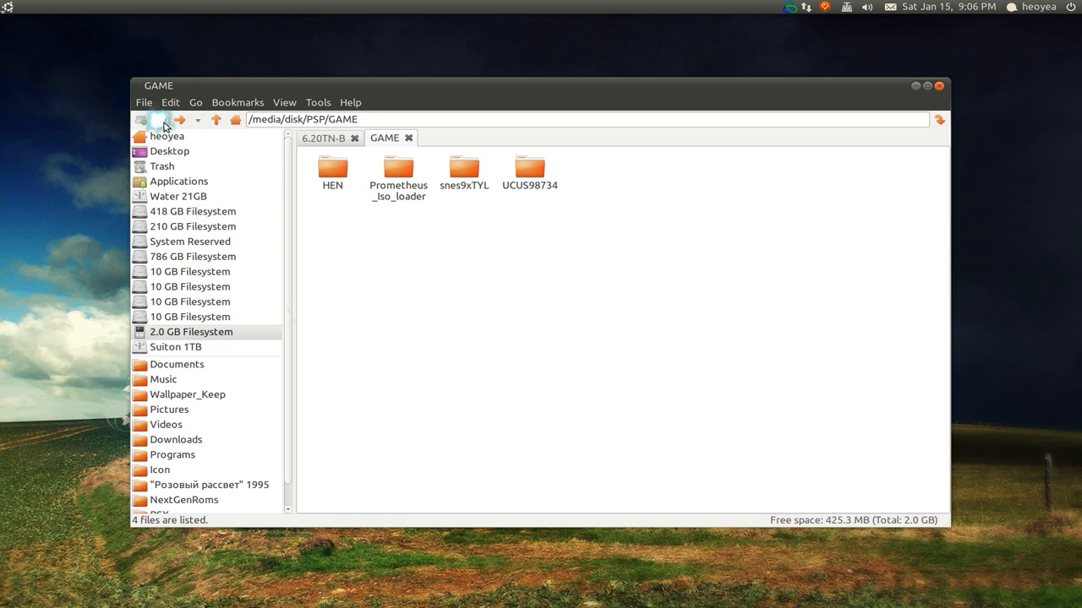
left_click(159, 118)
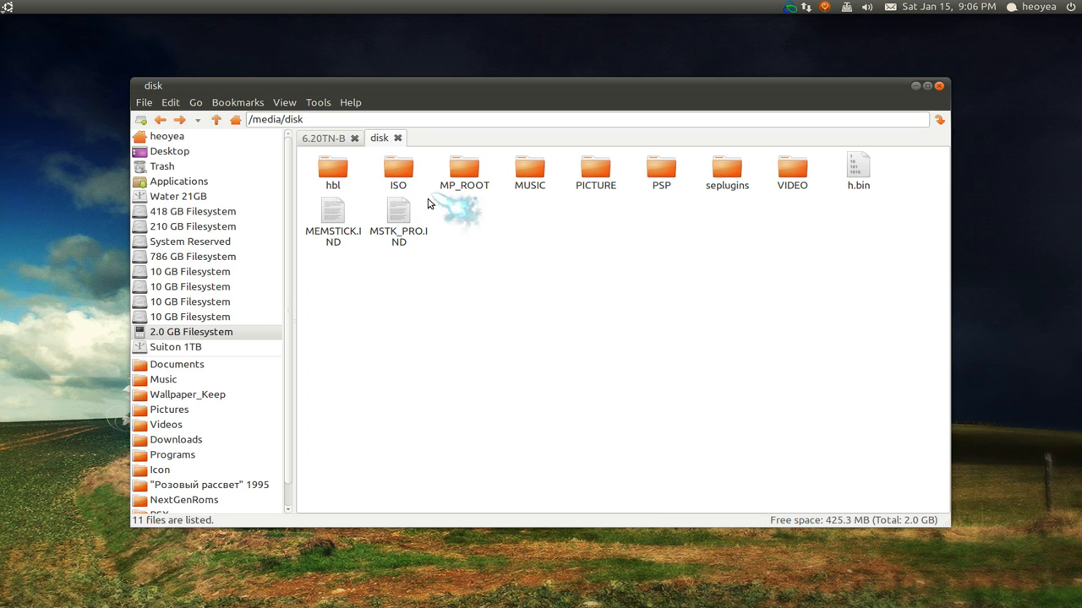
Open the memory stick's ISO folder holding the .cso and .iso games.
left_click(399, 168)
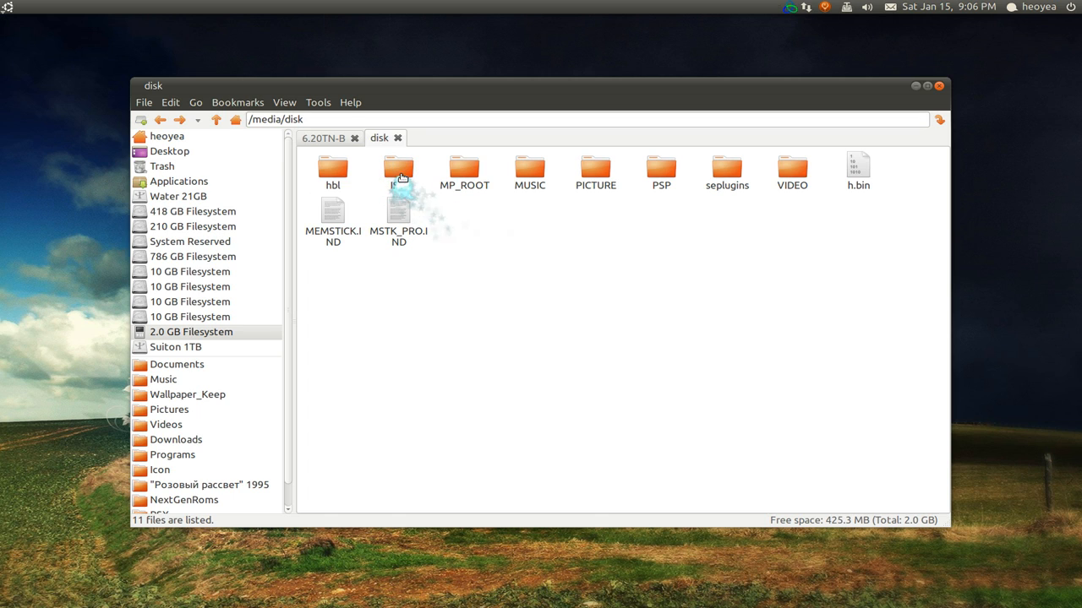
double_click(398, 169)
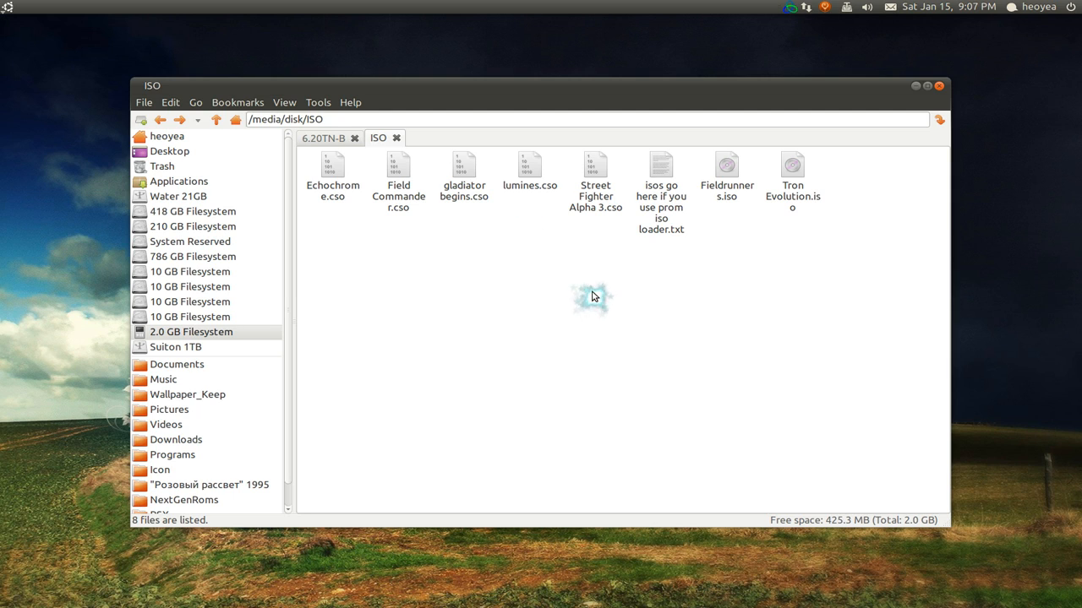
mouse_move(597, 296)
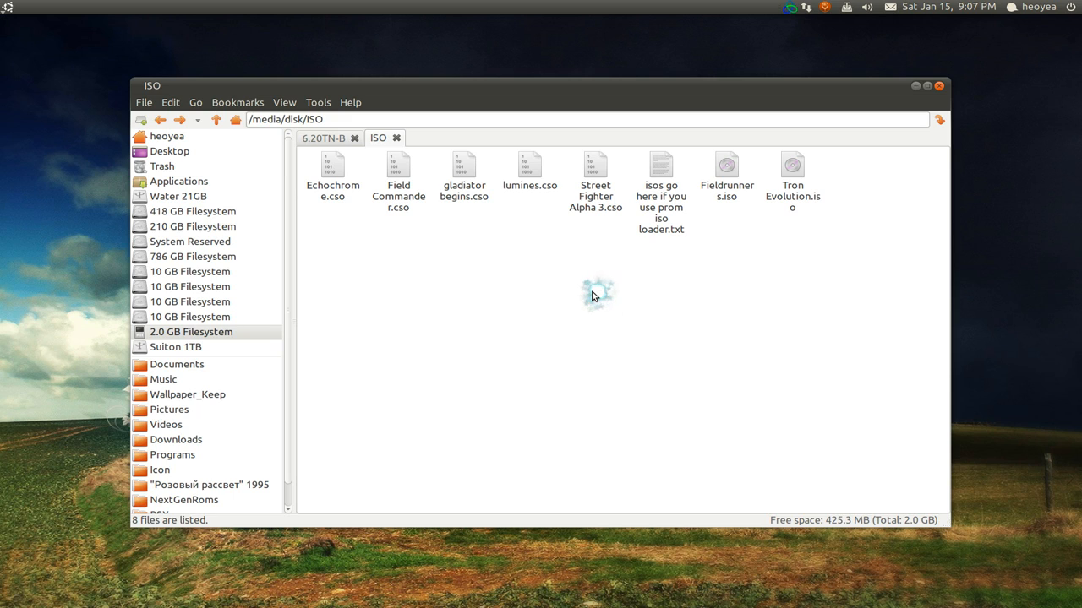